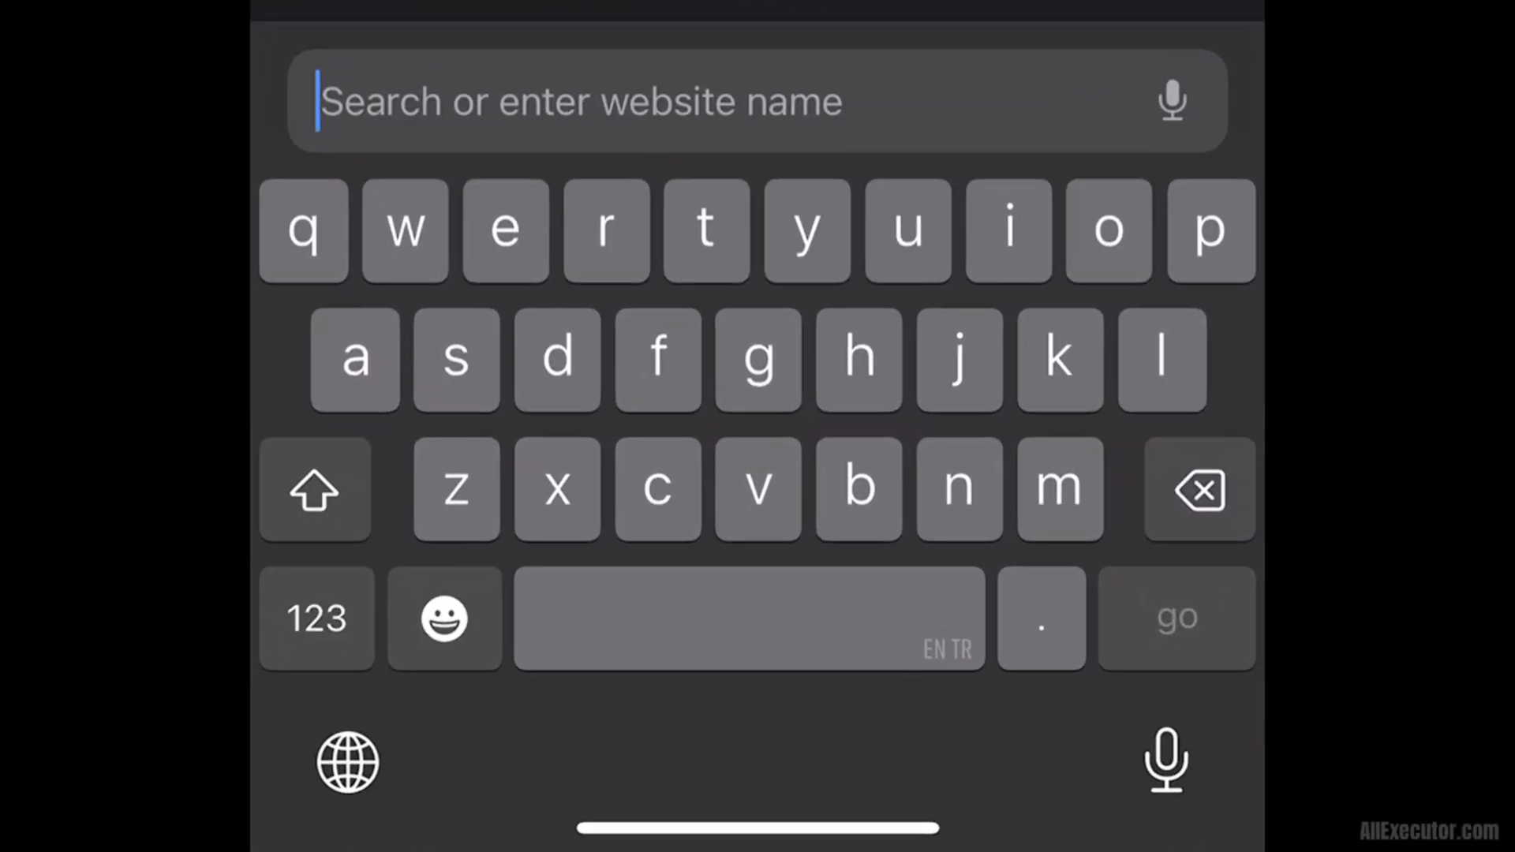
- Enter 'allexecutor' in the address bar to reach allexecutor.com's Delta Executor page
text(allexecutor.com)
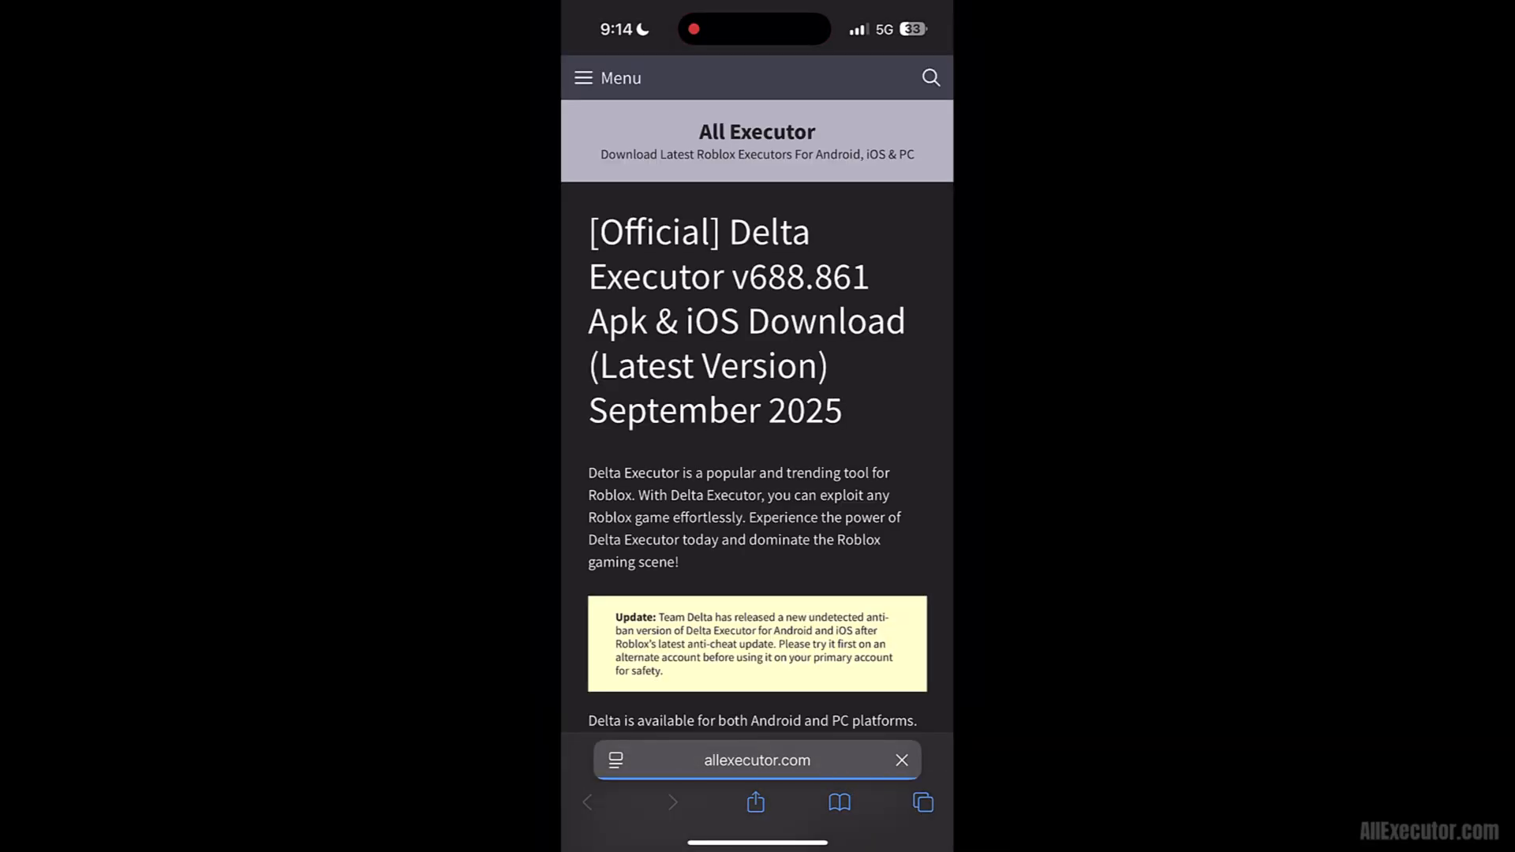
- Scroll down and jump to the iOS (.ipa) download links section
scroll(down, 3)
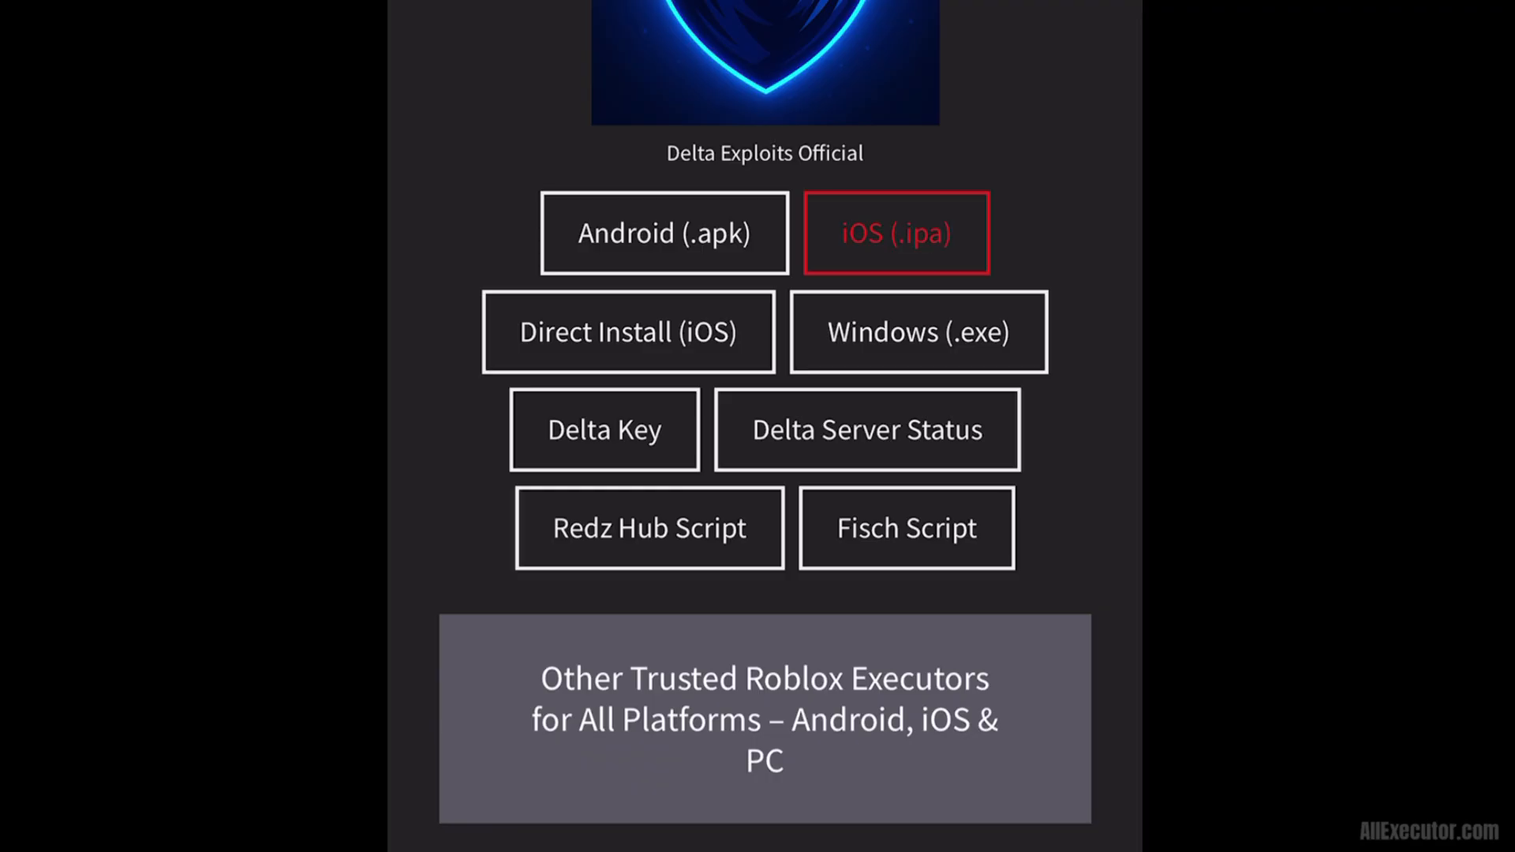
click(894, 232)
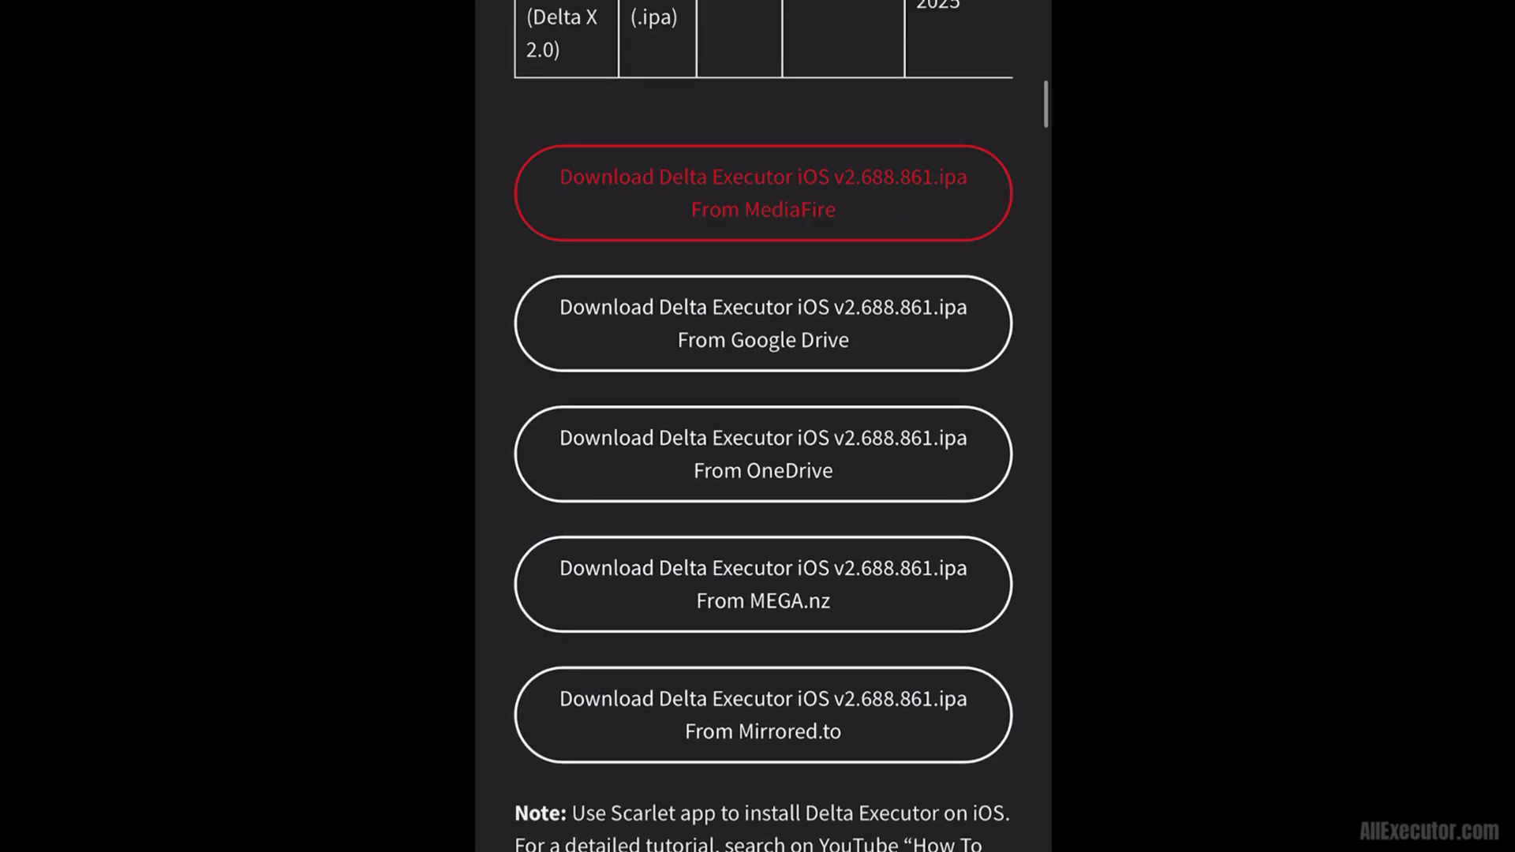
- Start downloading Delta Executor iOS v2.688.861.ipa from MediaFire
click(761, 193)
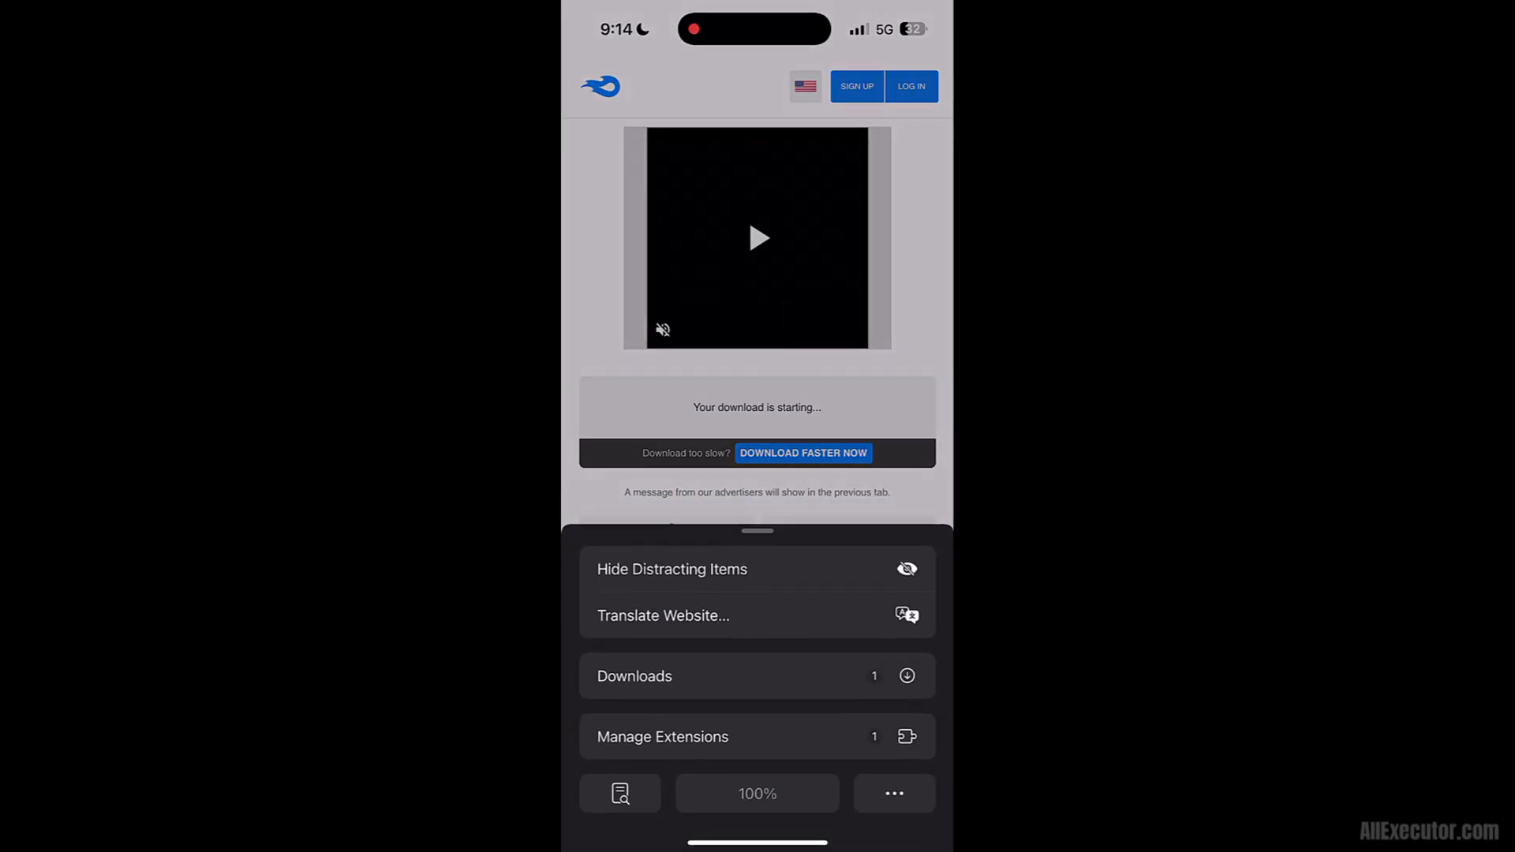
- Open Safari's downloads list to get the Delta Executor IPA
click(634, 676)
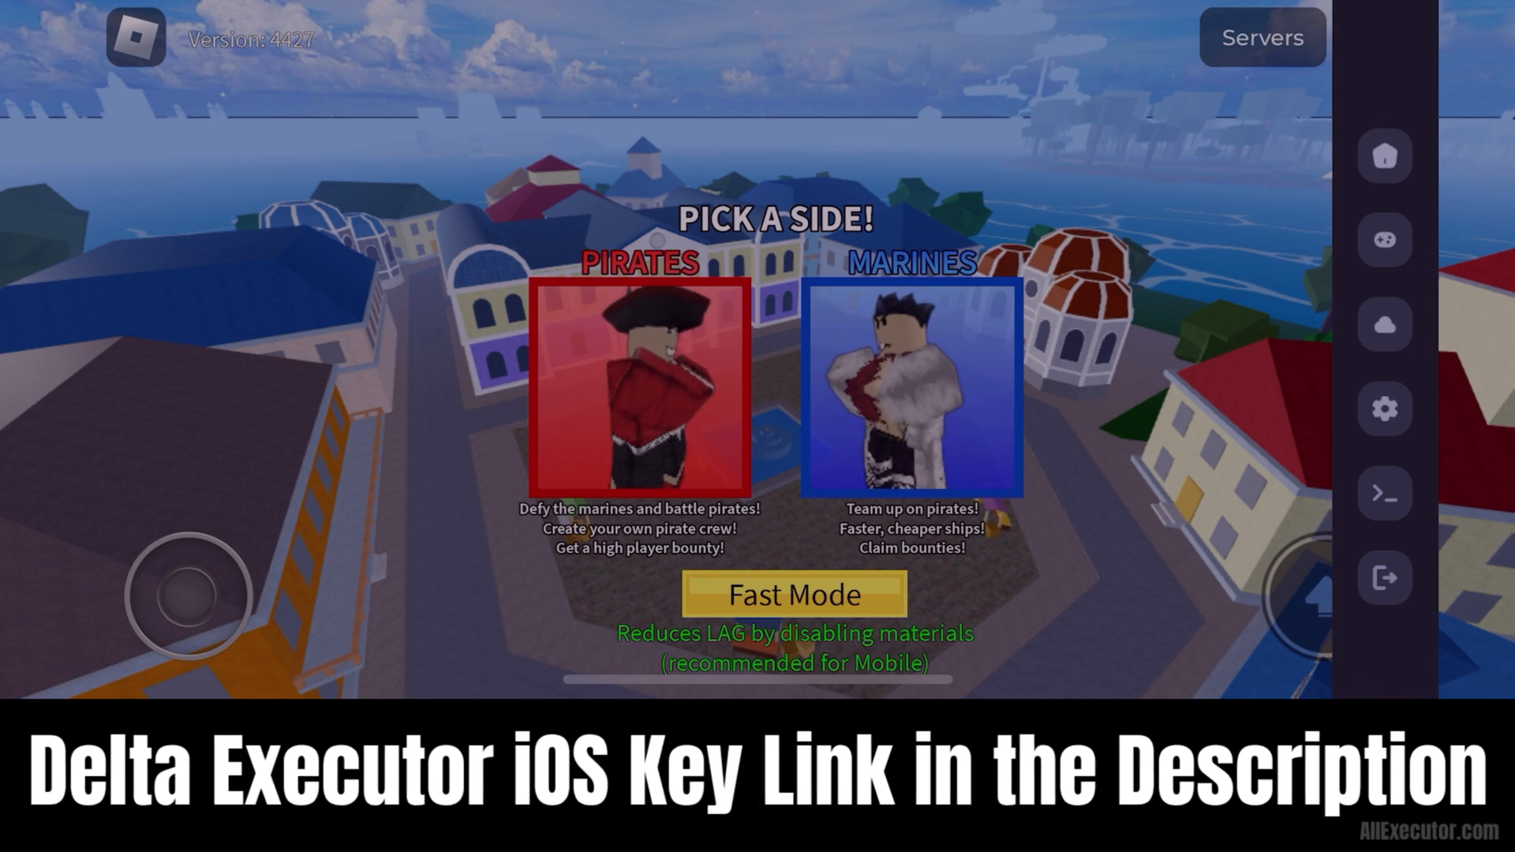
- Show Delta Executor's script search, then its settings options in Roblox
click(1384, 240)
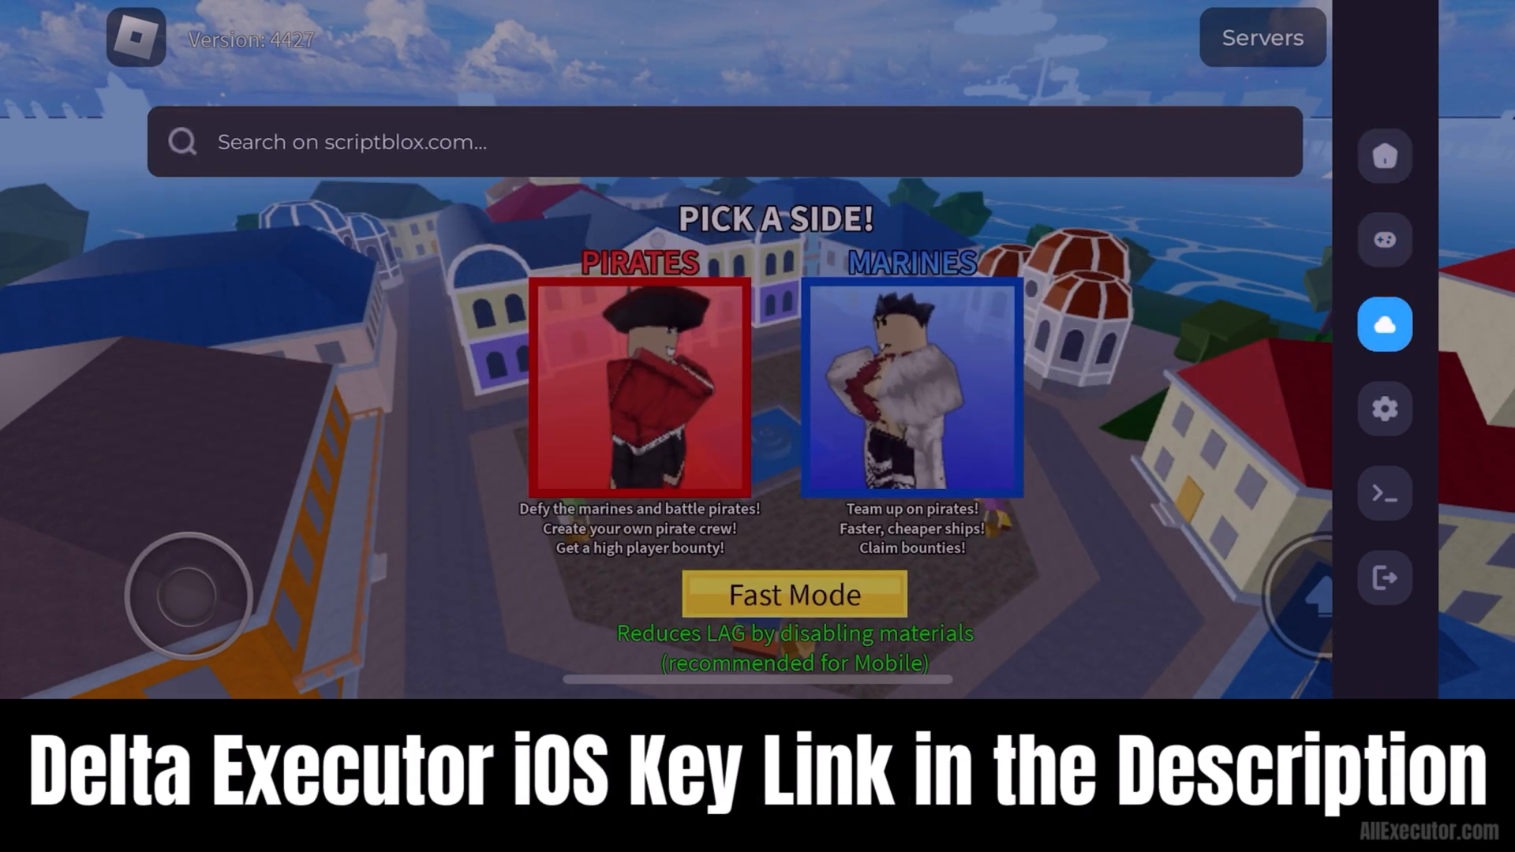
click(1384, 408)
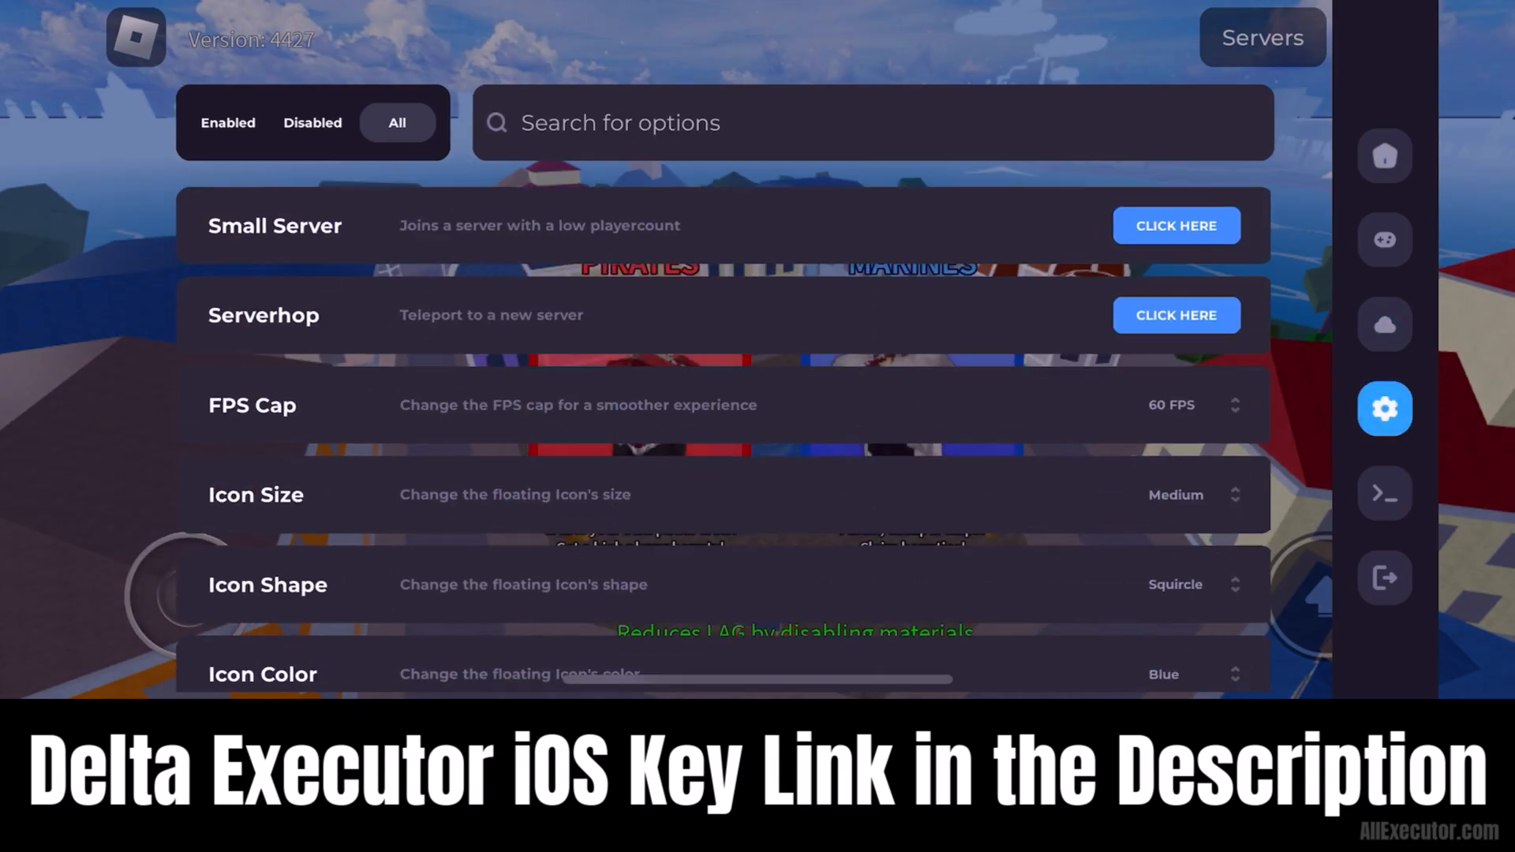
click(1384, 492)
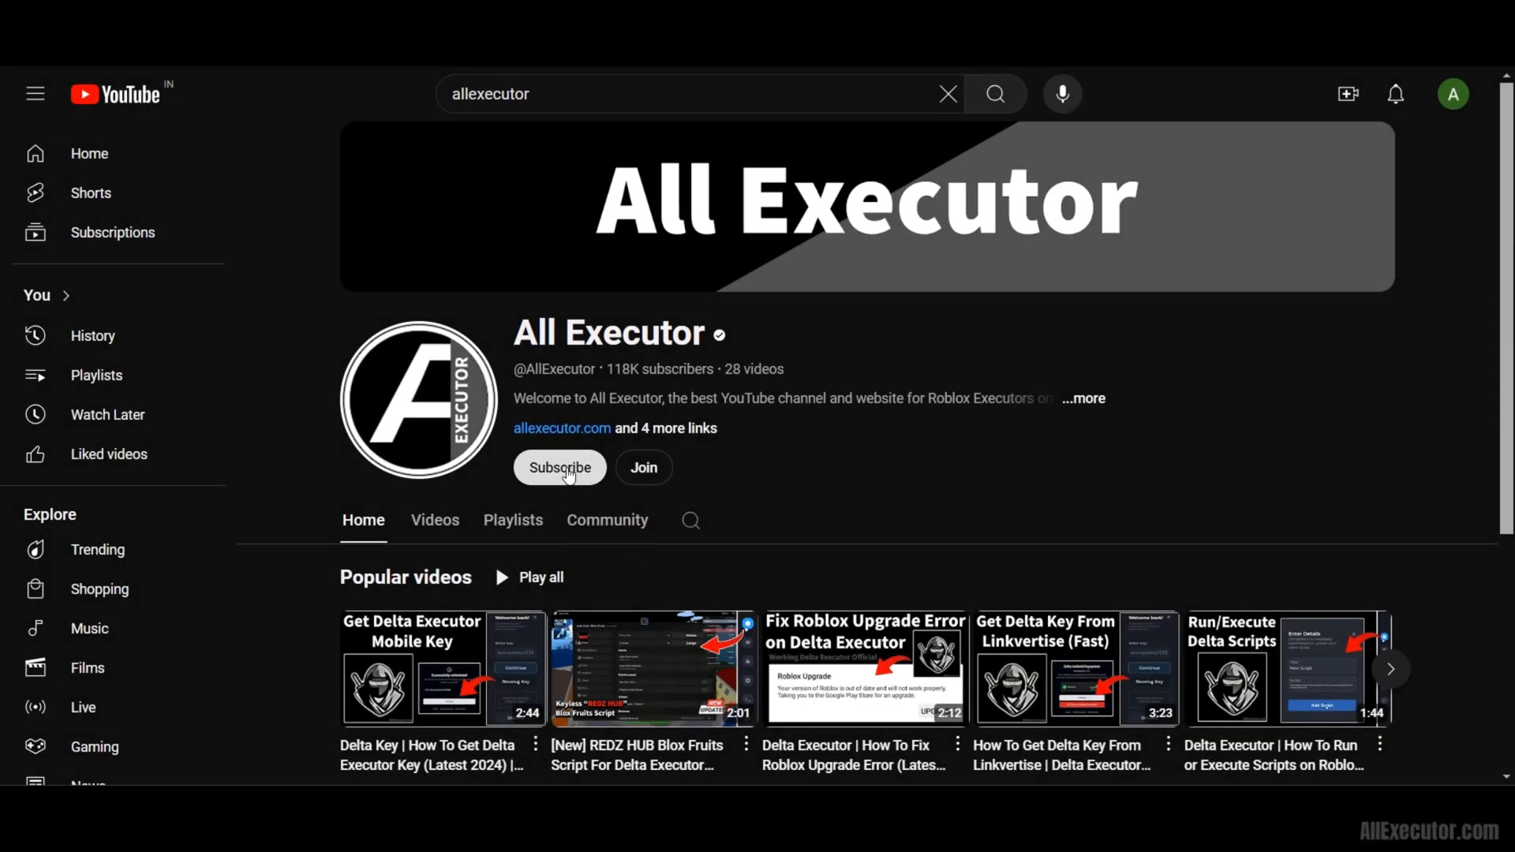
- Subscribe to All Executor and open its notification options dropdown
click(558, 468)
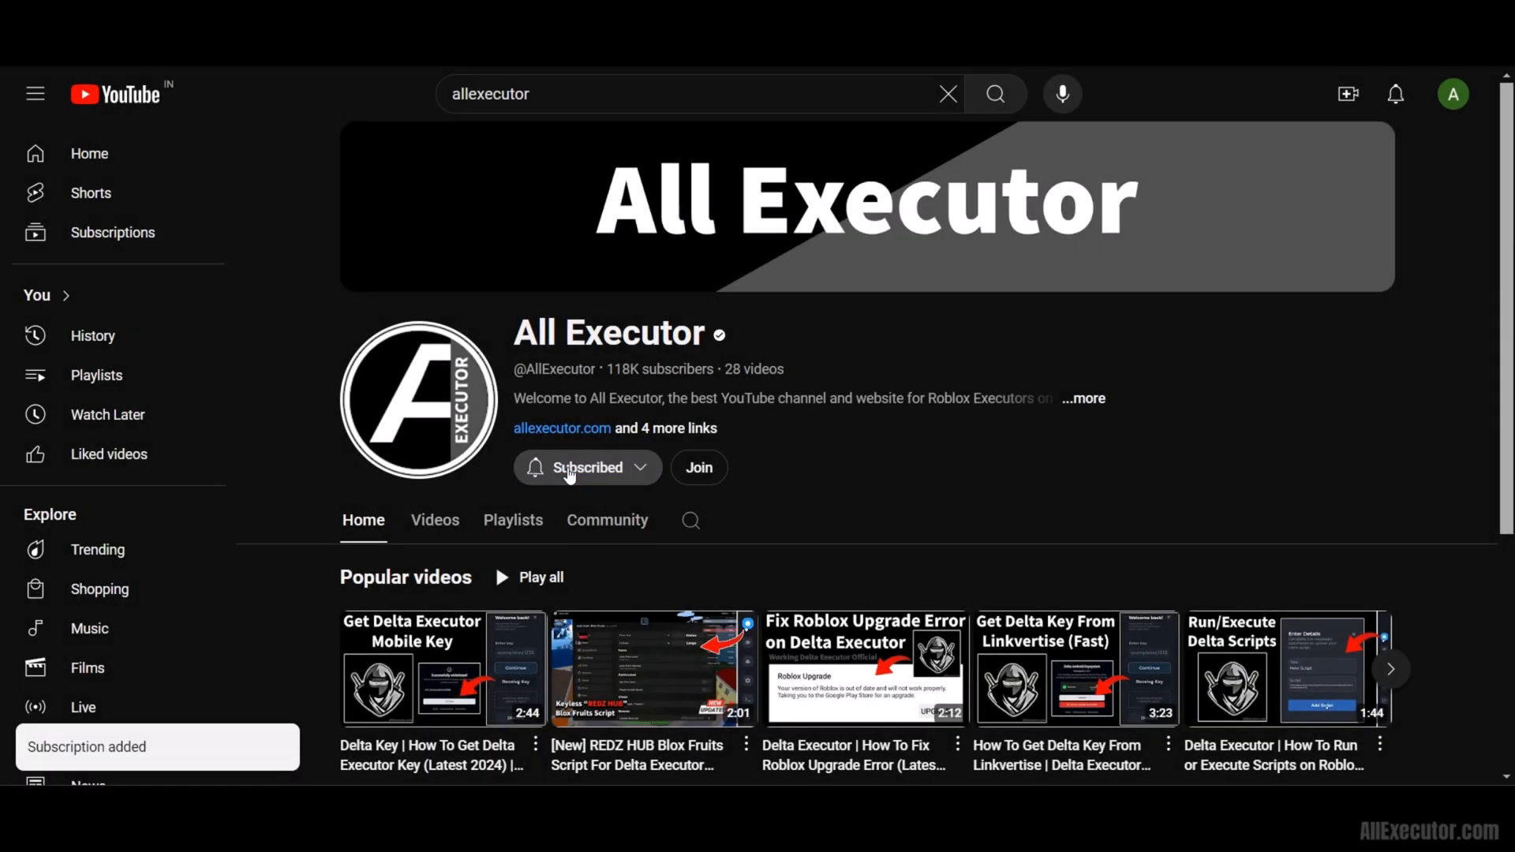
click(586, 466)
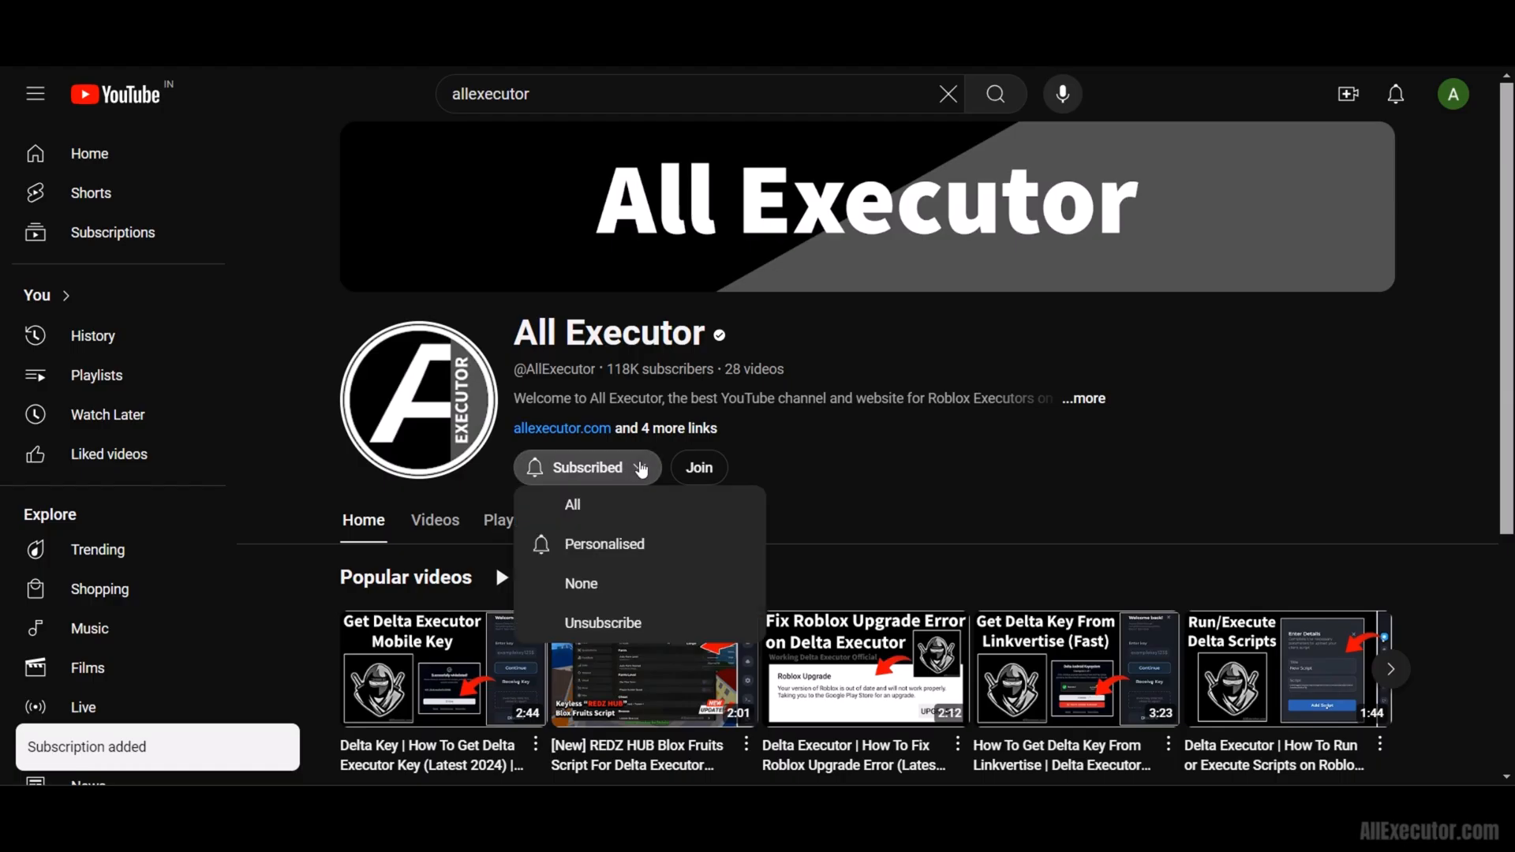